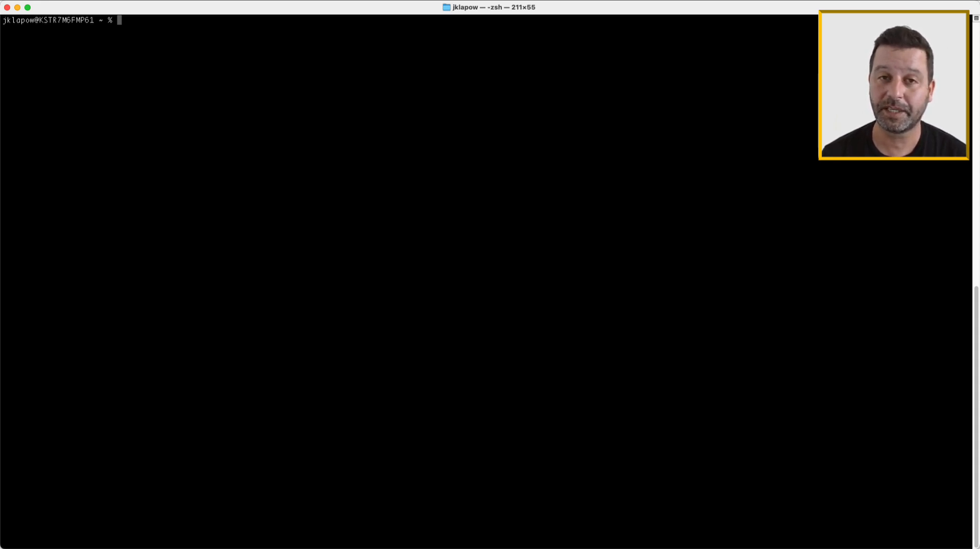
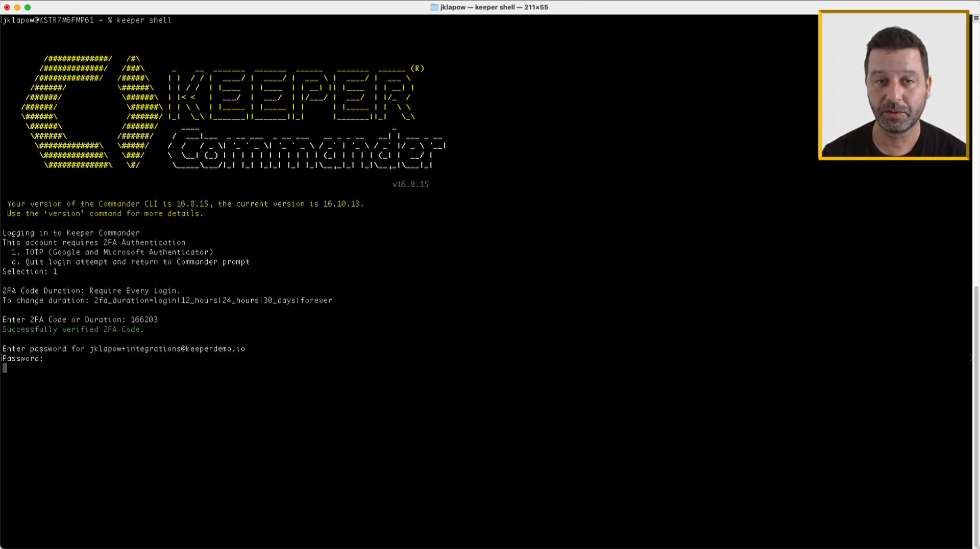
pyautogui.press('Enter')
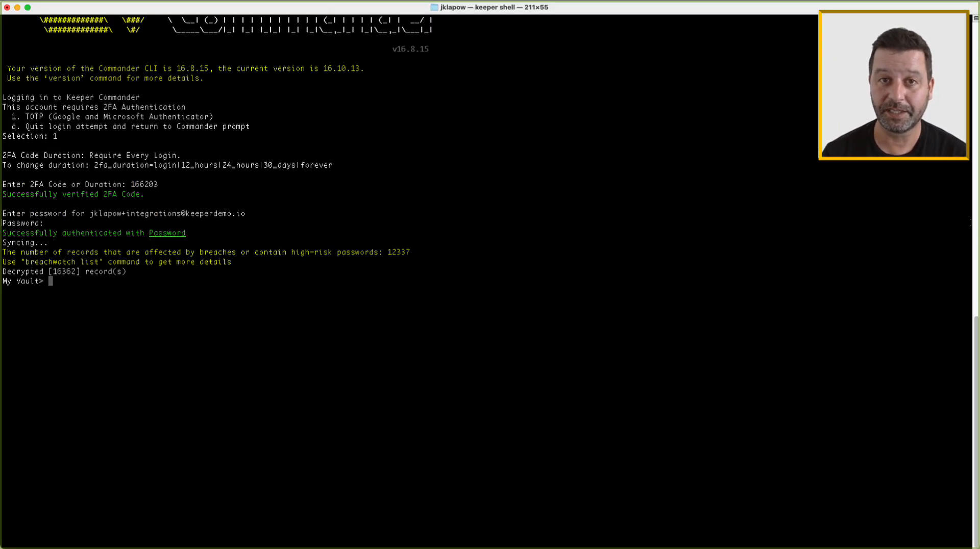
# Show the full command help list with ? at the My Vault prompt.
pyautogui.write('?')
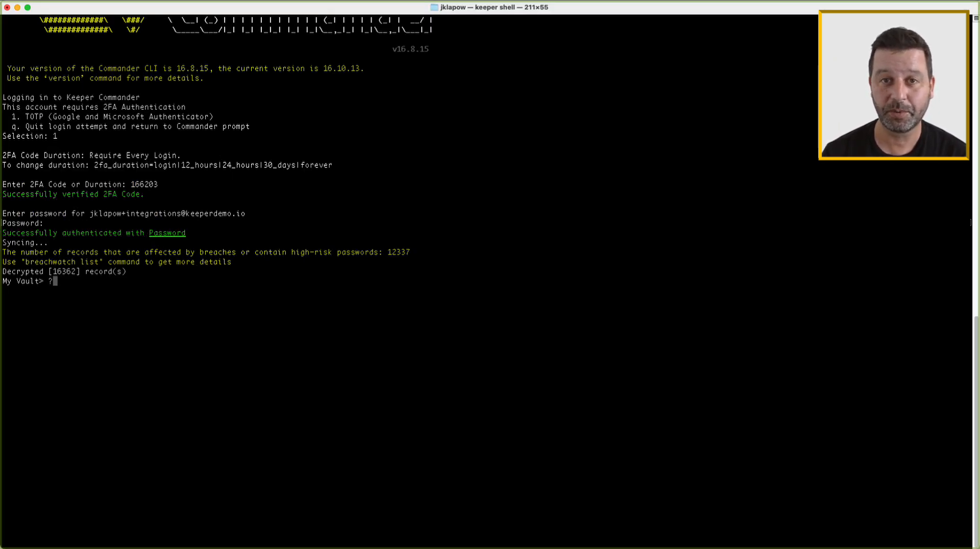
pyautogui.press('Enter')
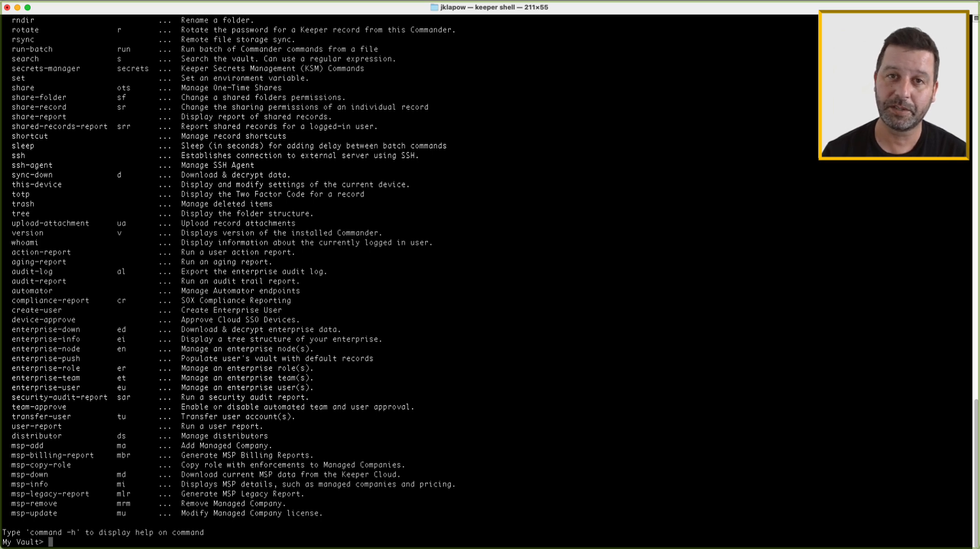
# List all vault records, search for demo, and list the vault root with ls.
pyautogui.write('list')
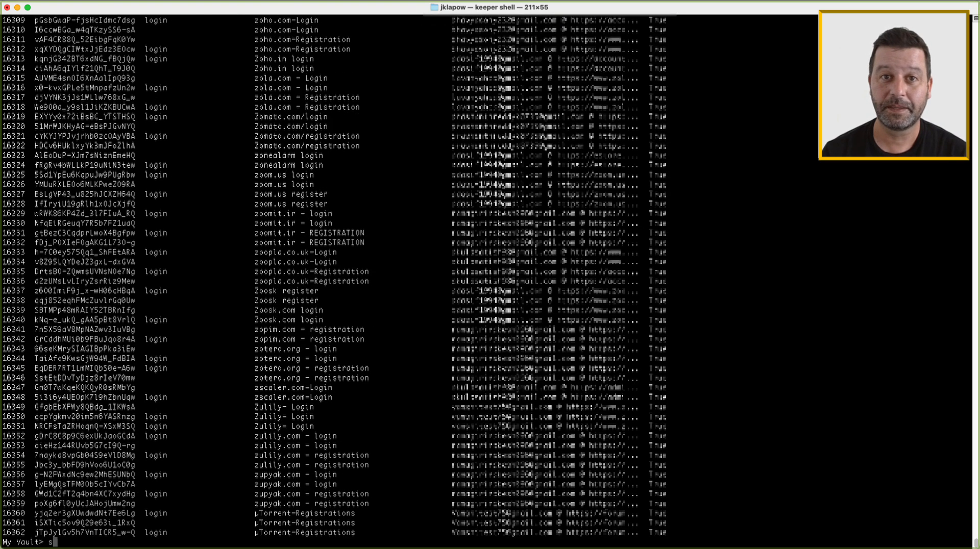
pyautogui.write('earch demo')
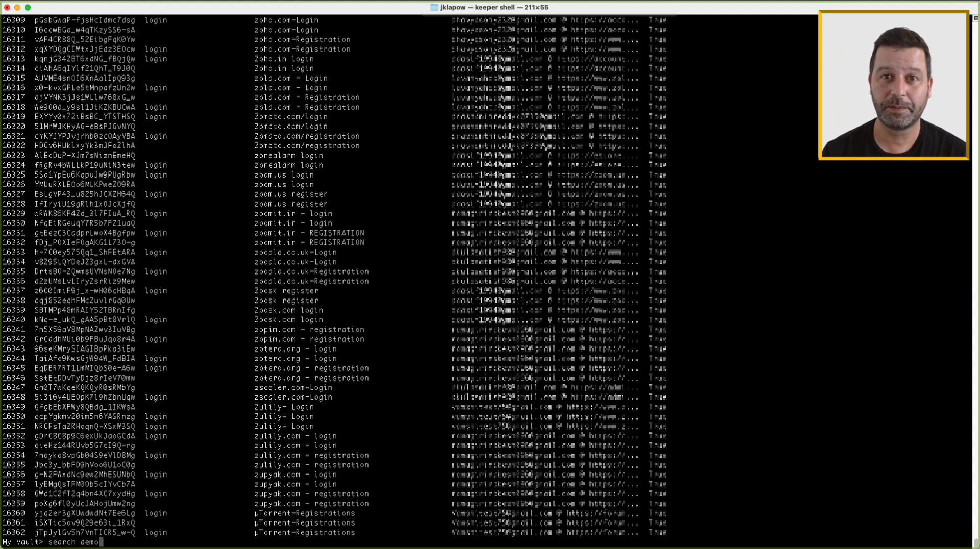
pyautogui.press('enter')
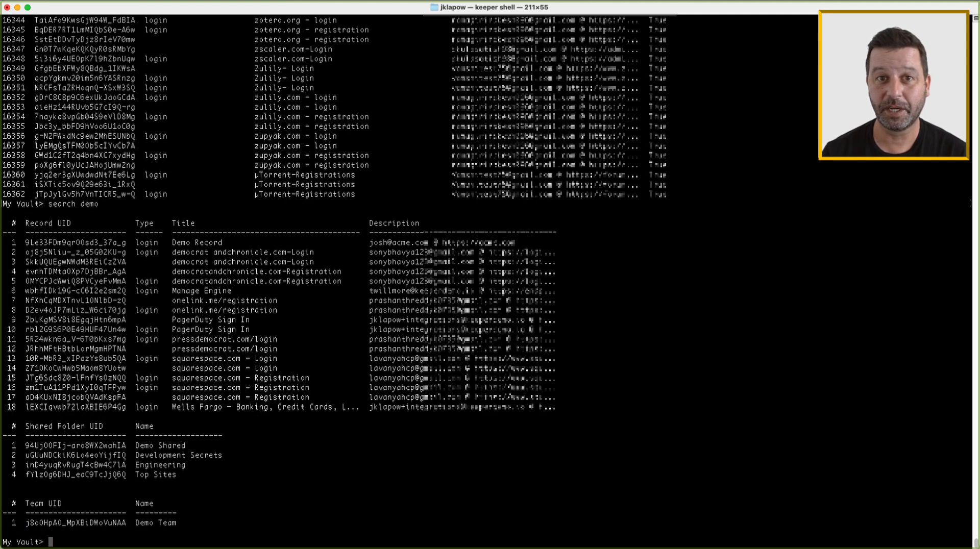
pyautogui.write('ls')
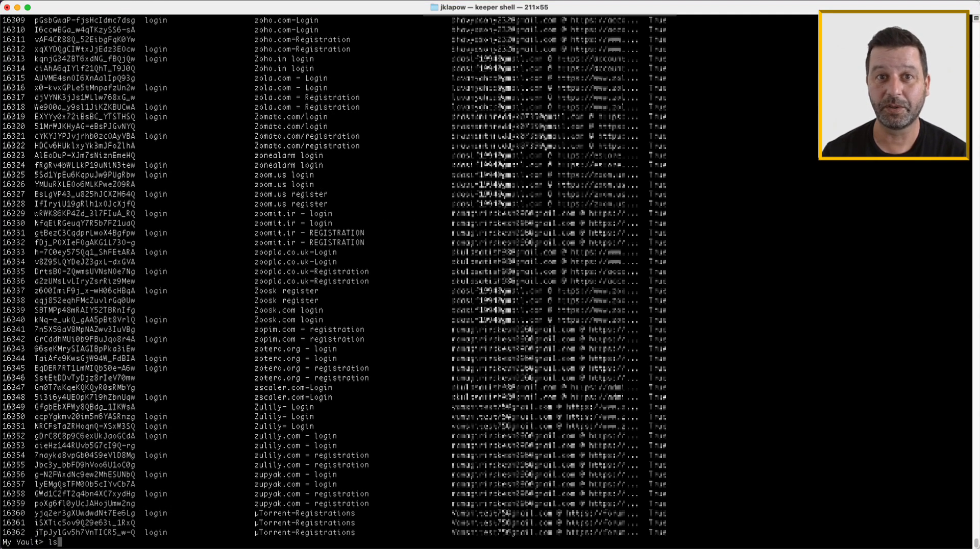
pyautogui.press('Return')
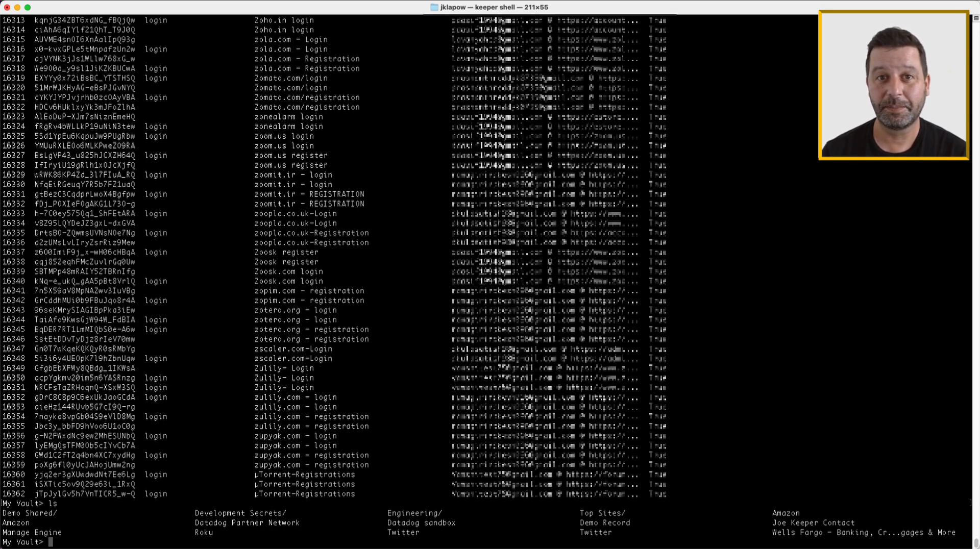
# Repeat ls and the demo search, then display the shared-folder tree.
pyautogui.write('ls')
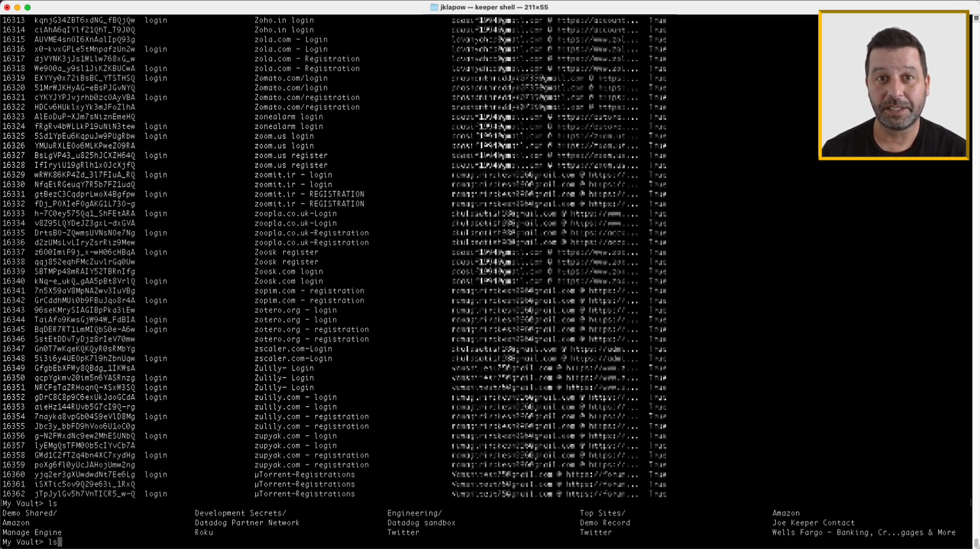
pyautogui.write('search demo')
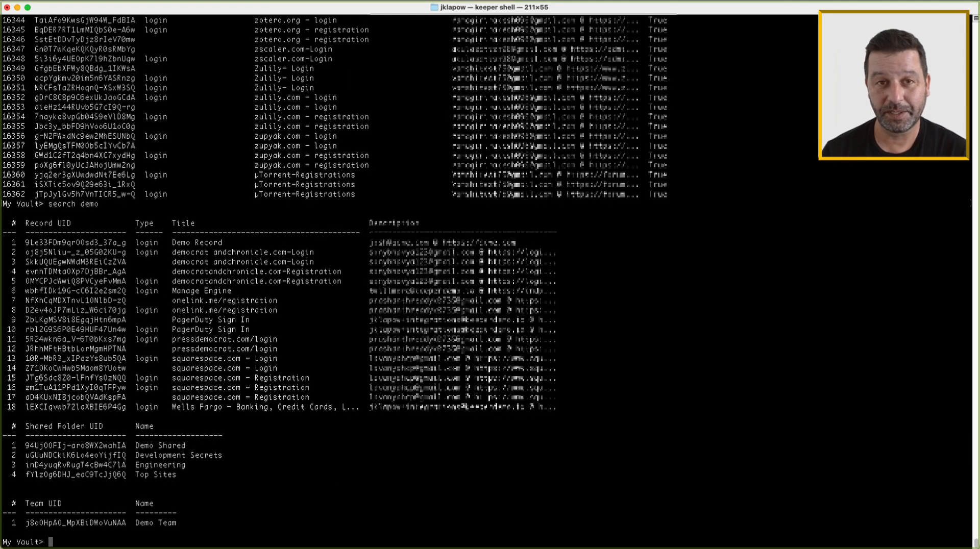
pyautogui.write('tree')
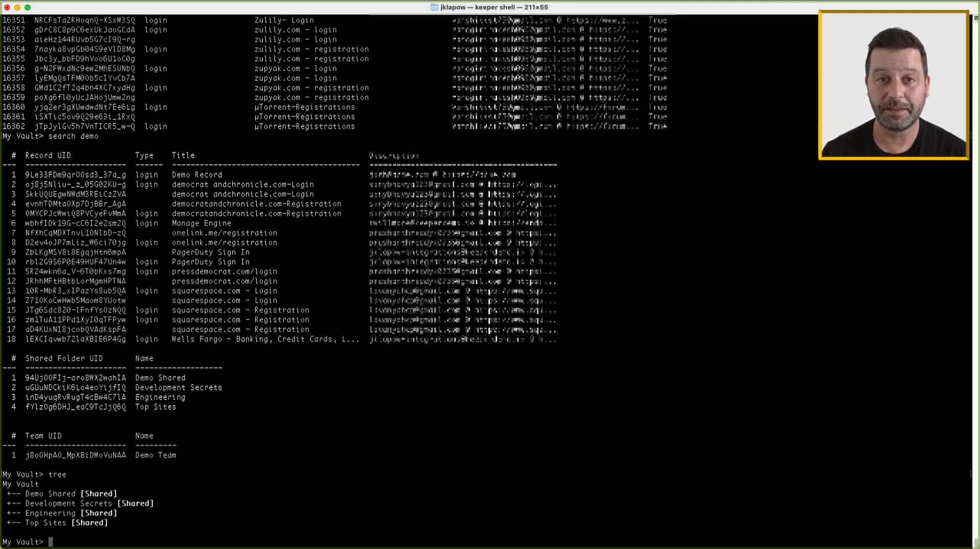
# Change into the Demo Shared folder and back to the vault root.
pyautogui.write('cd')
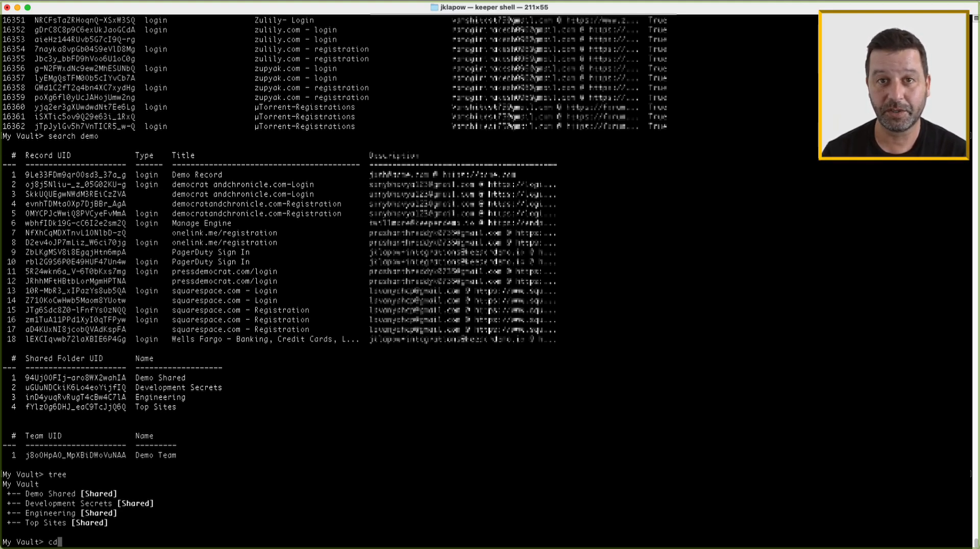
pyautogui.write('De')
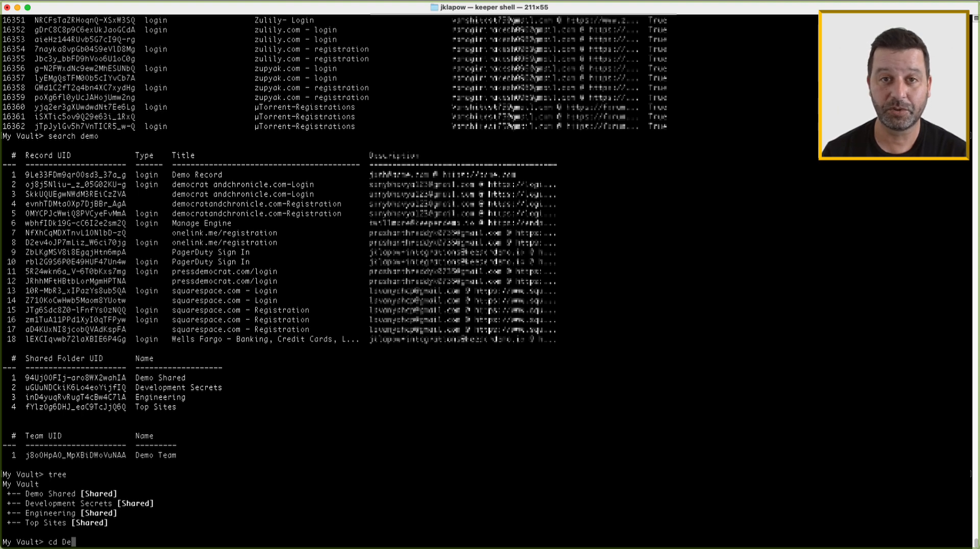
pyautogui.write('mo\\ Shared')
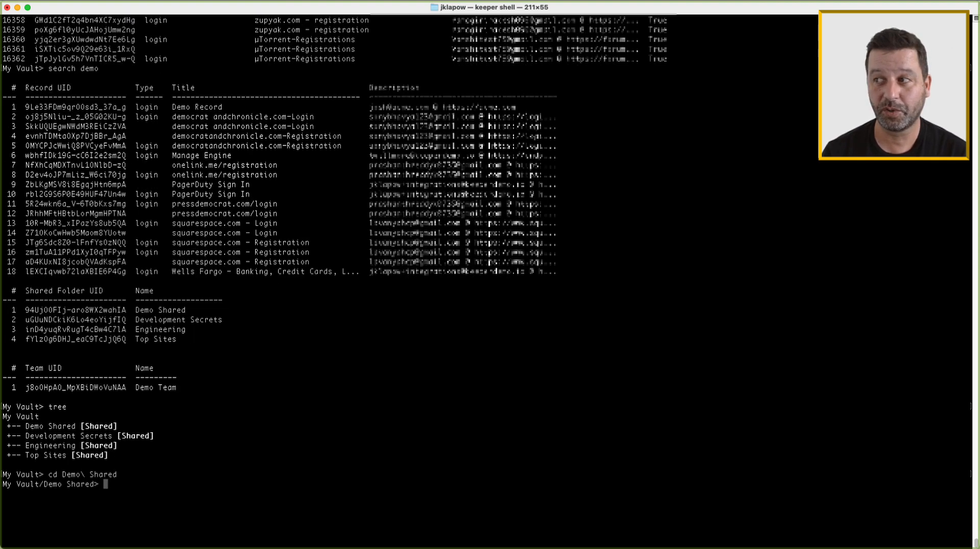
pyautogui.write('cd /')
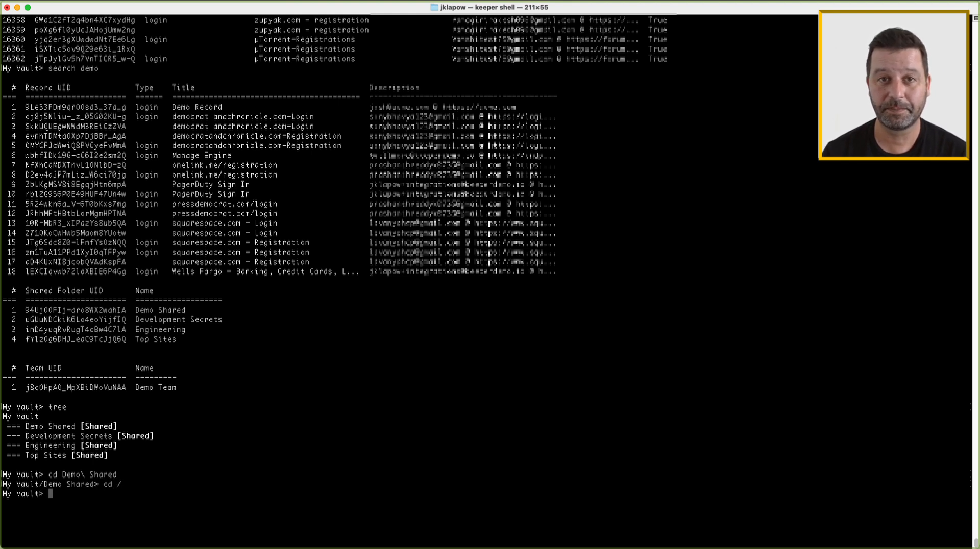
# Fetch the Demo Record's details by UID 9Le33FDm9qr00sd3_37a_g.
pyautogui.write('g')
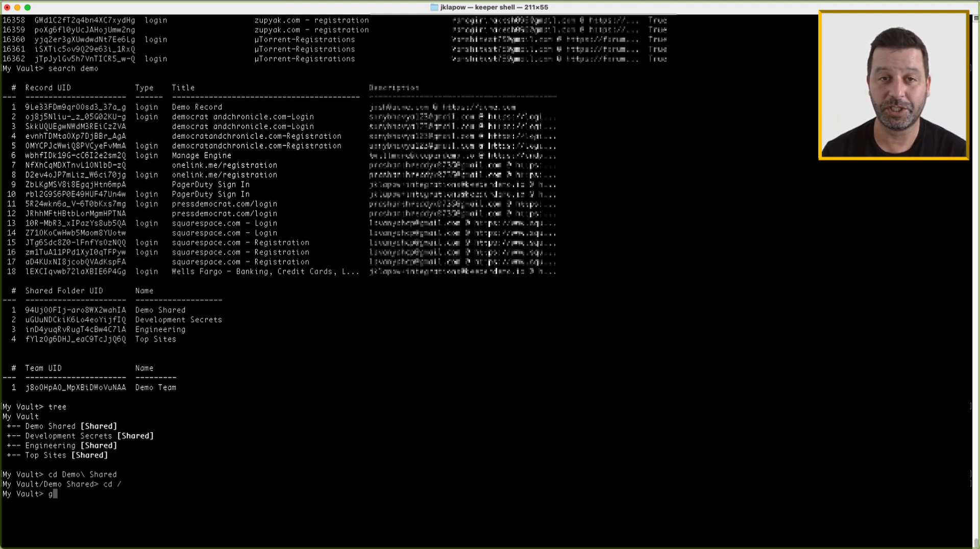
pyautogui.write('et 9Le33FDm9qr00sd3_37a_g')
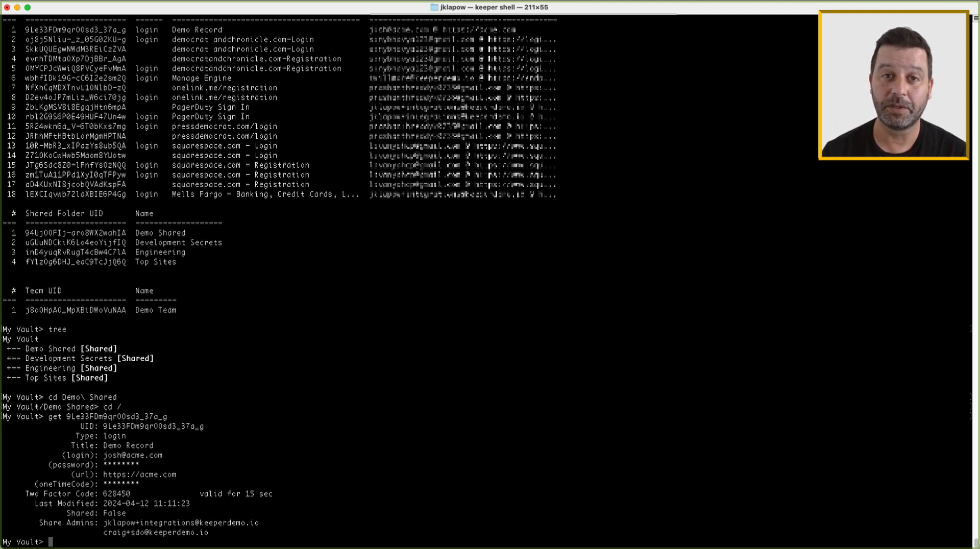
# Copy the Demo Record's password to the clipboard, show its history and its TOTP code.
pyautogui.write('clipboard-copy 9Le33FDm9qr00sd3_37a_g')
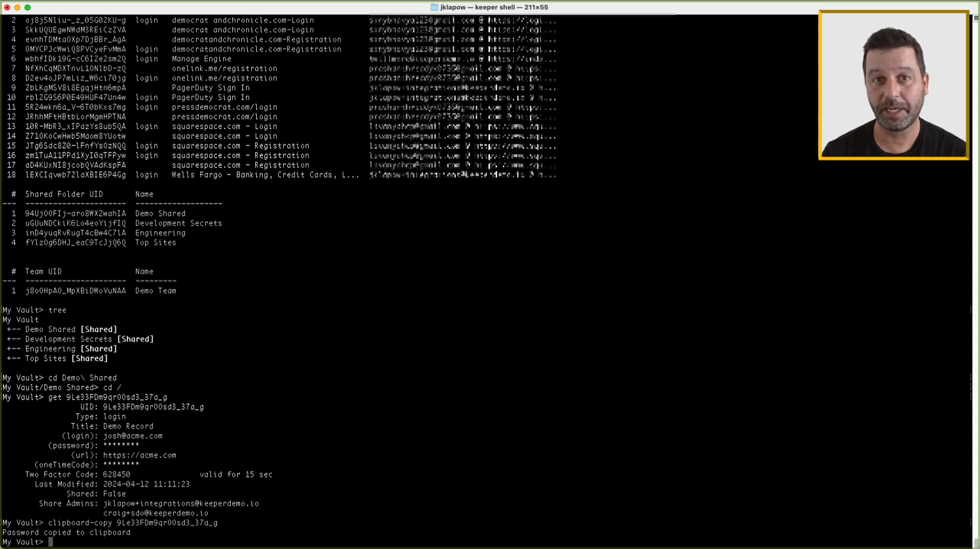
pyautogui.write('record-history 9Le33FDm9qr00sd3_37a_g')
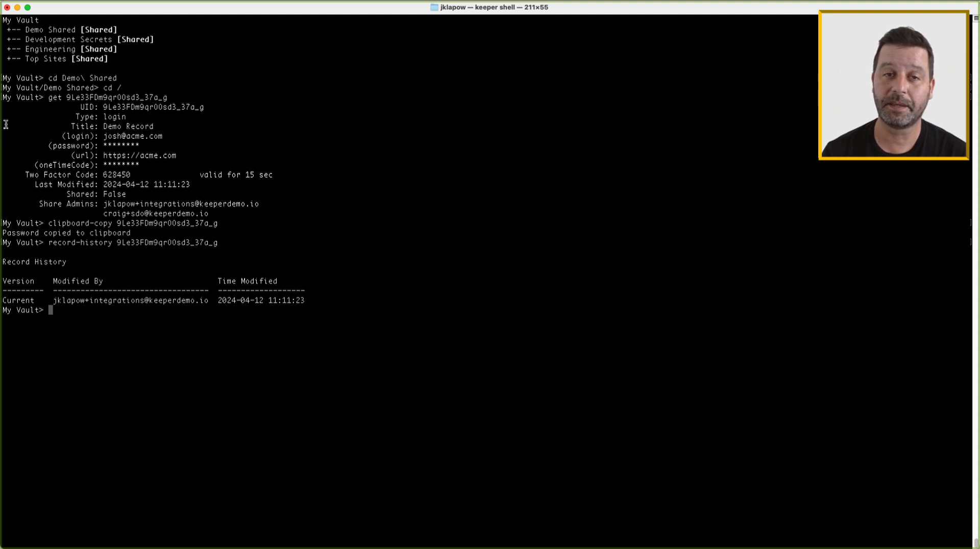
pyautogui.write('totp 9Le33FDm9qr00sd3_37a_g')
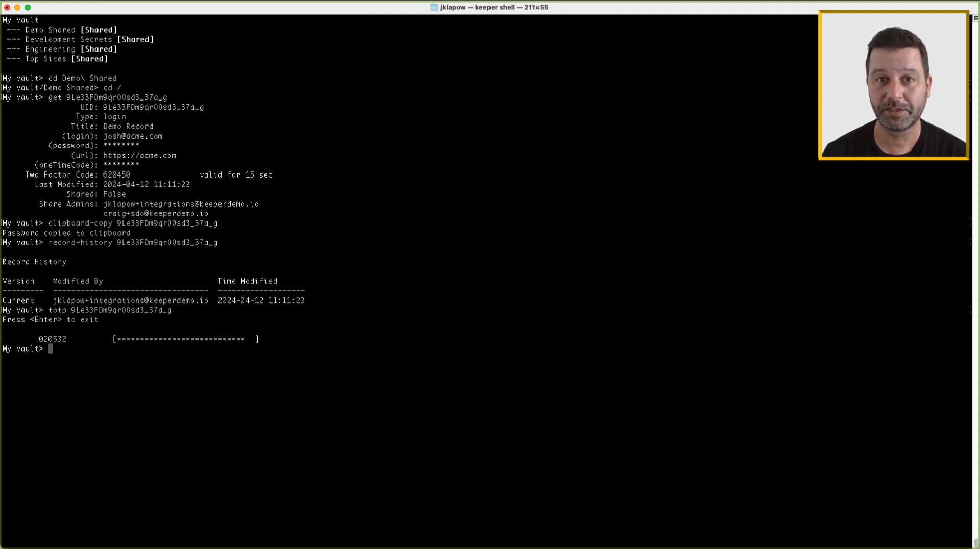
pyautogui.write('fil')
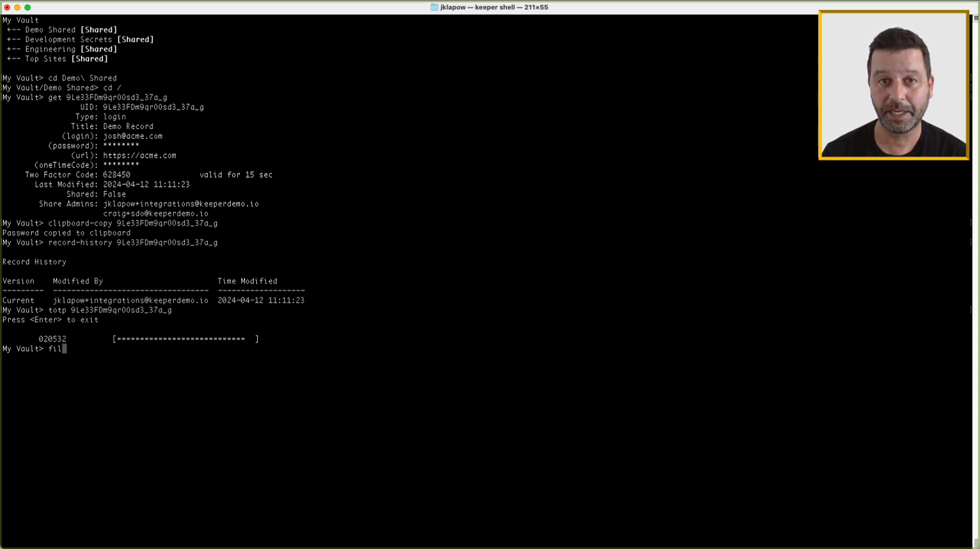
# Run a file report listing download1.png, then list the four shared folders with lsf.
pyautogui.write('e-report')
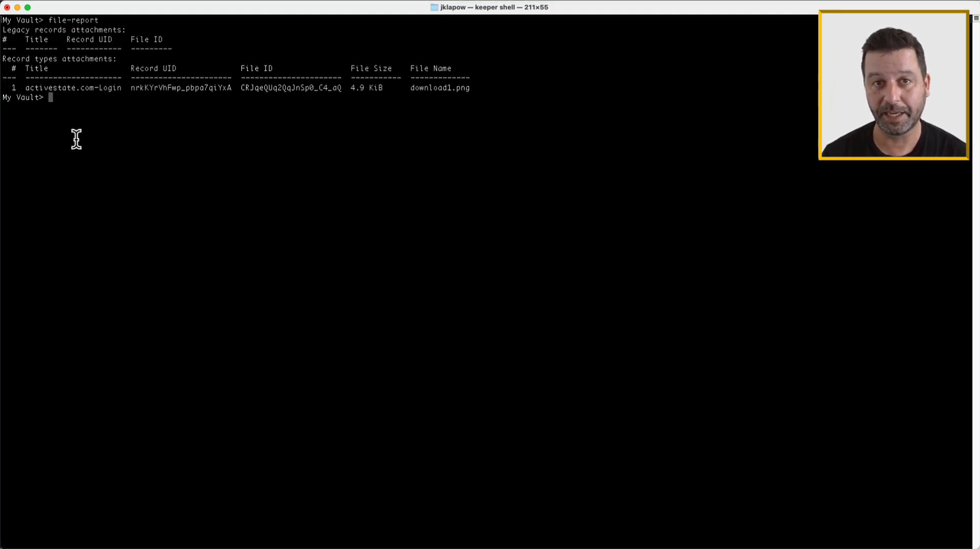
pyautogui.write('lsf')
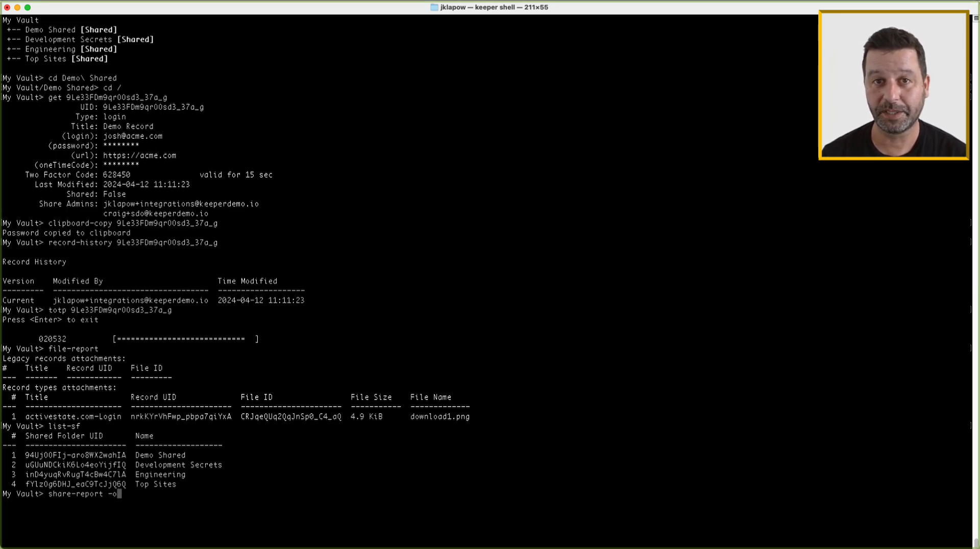
# View record-add help and create the Sample Login record, then request removal of a record.
pyautogui.write('-v')
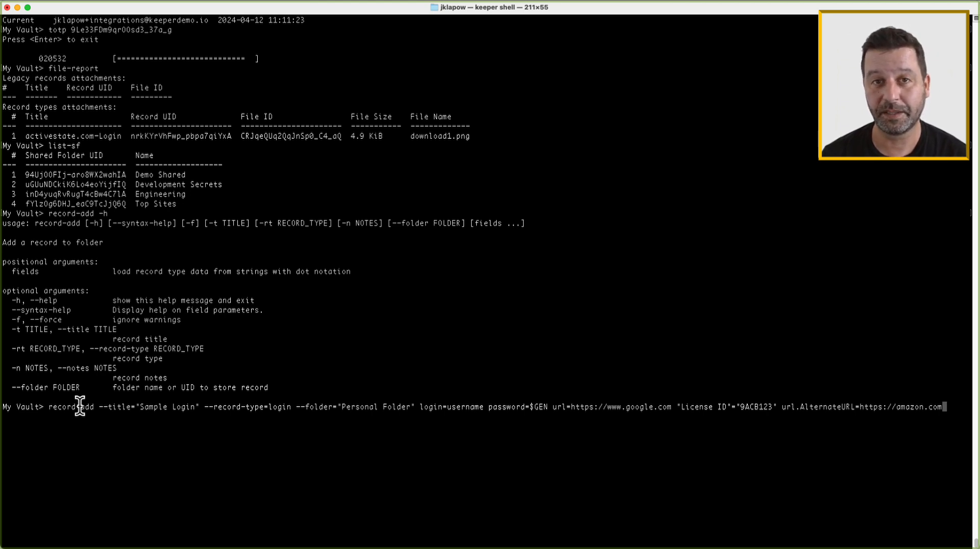
pyautogui.press('enter')
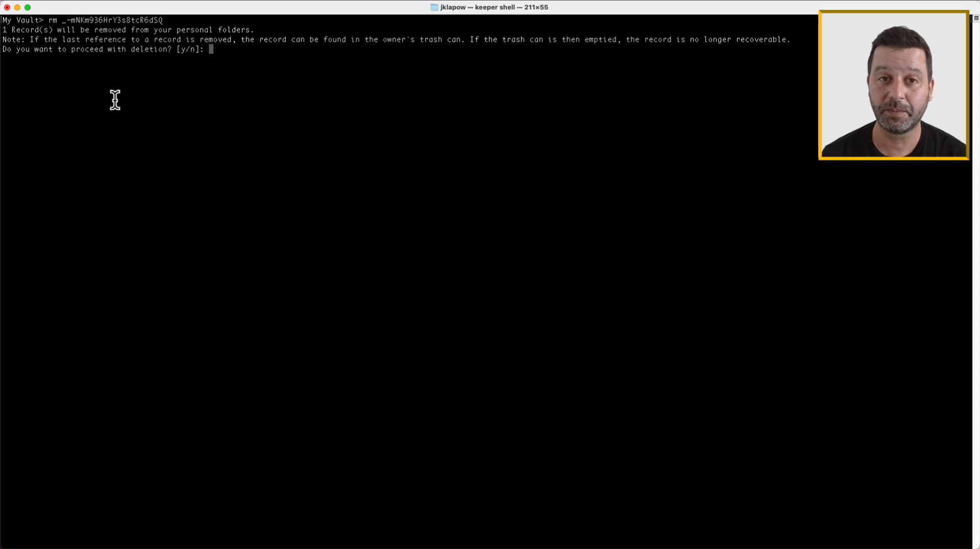
# Confirm the record deletion and create personal folder "My New Folder".
pyautogui.write('y')
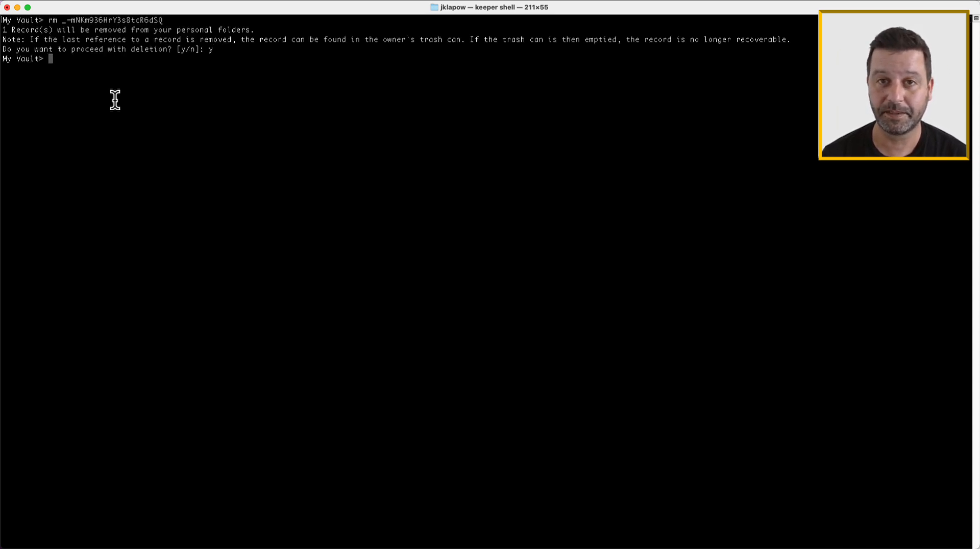
pyautogui.write('mkdir "My New Folder')
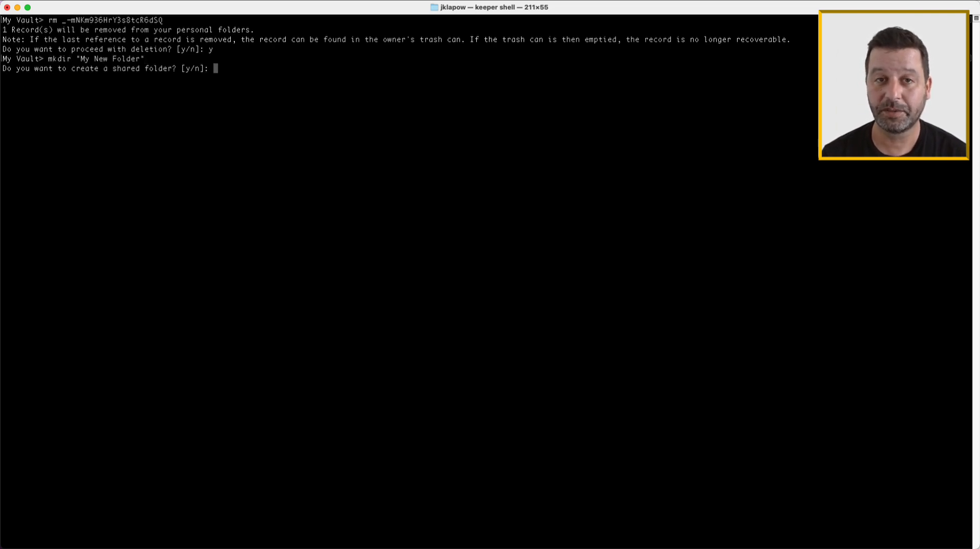
pyautogui.write('n')
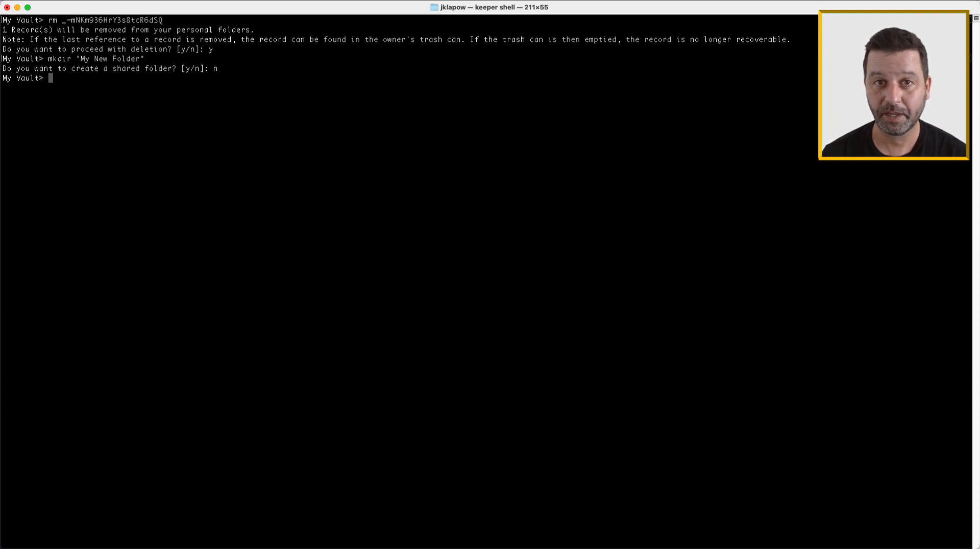
# Remove "My New Folder" with rmdir and confirm with y.
pyautogui.write('rm')
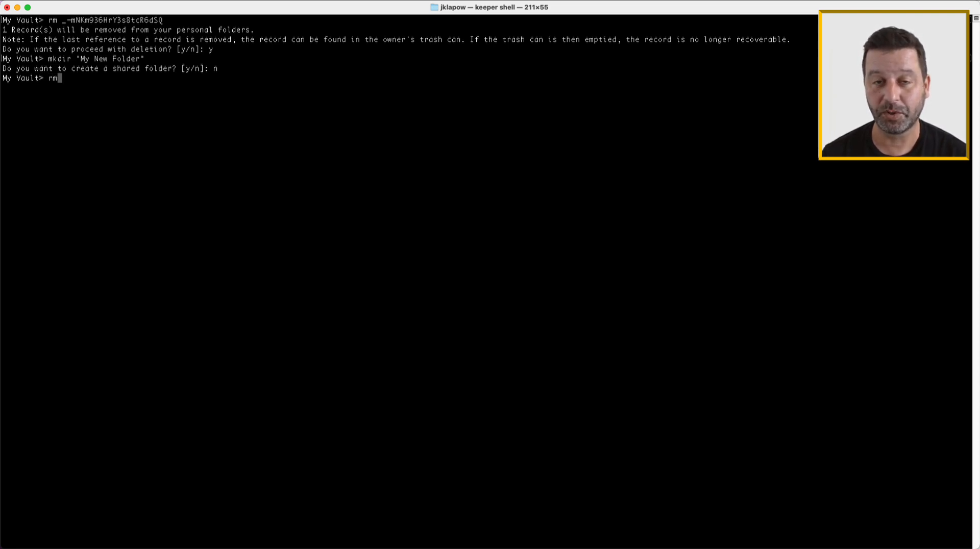
pyautogui.write('rmdir "My New Folder"')
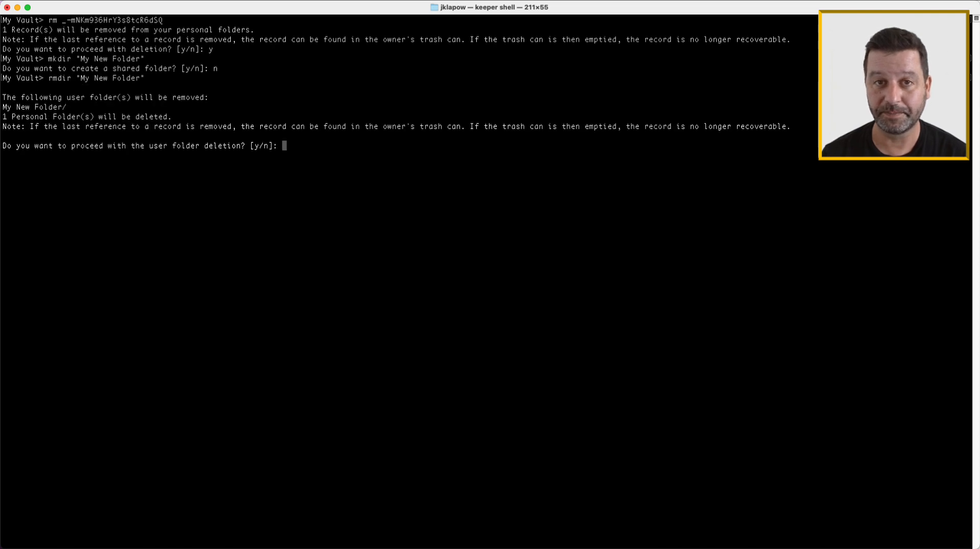
pyautogui.write('y')
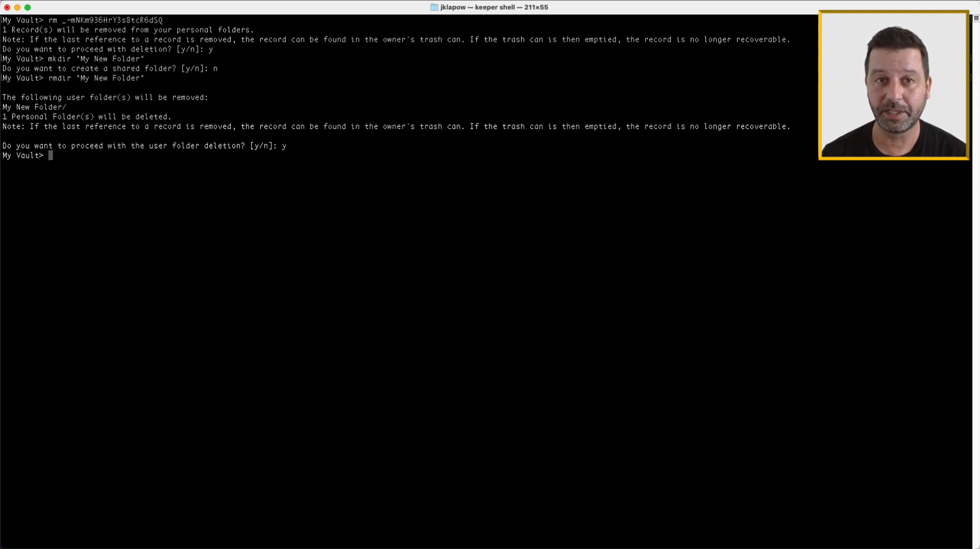
pyautogui.write('find')
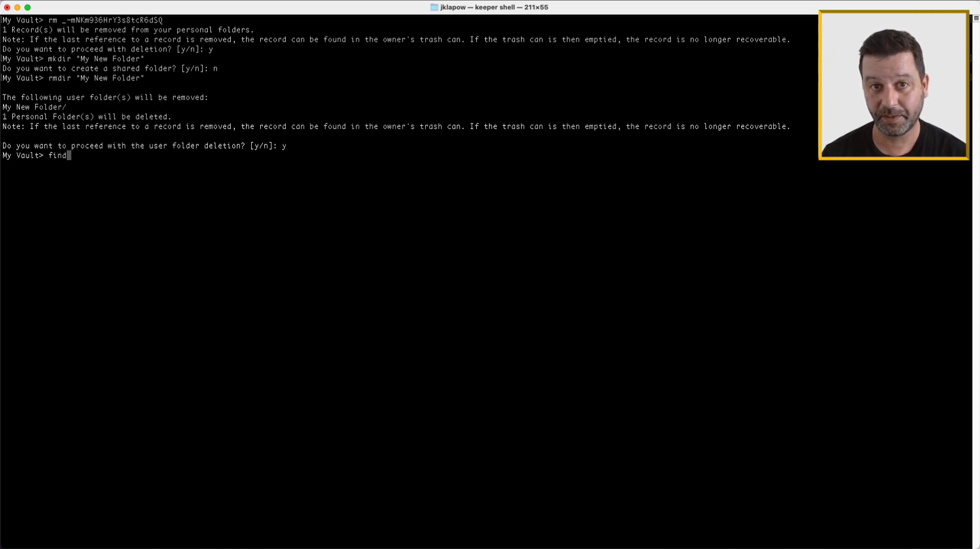
# Run find-duplicate to list duplicate records, then begin the list-team command.
pyautogui.write('-duplica')
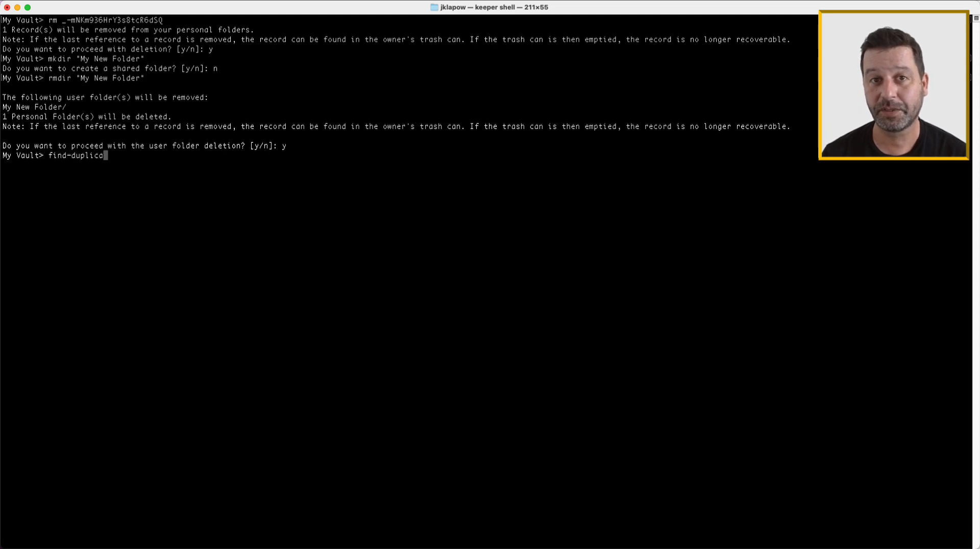
pyautogui.write('te')
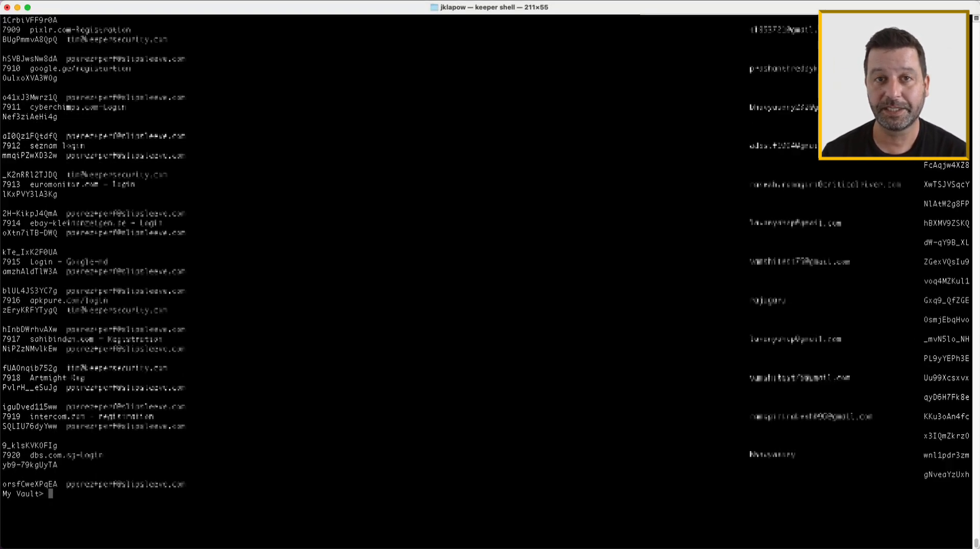
pyautogui.write('list-tea')
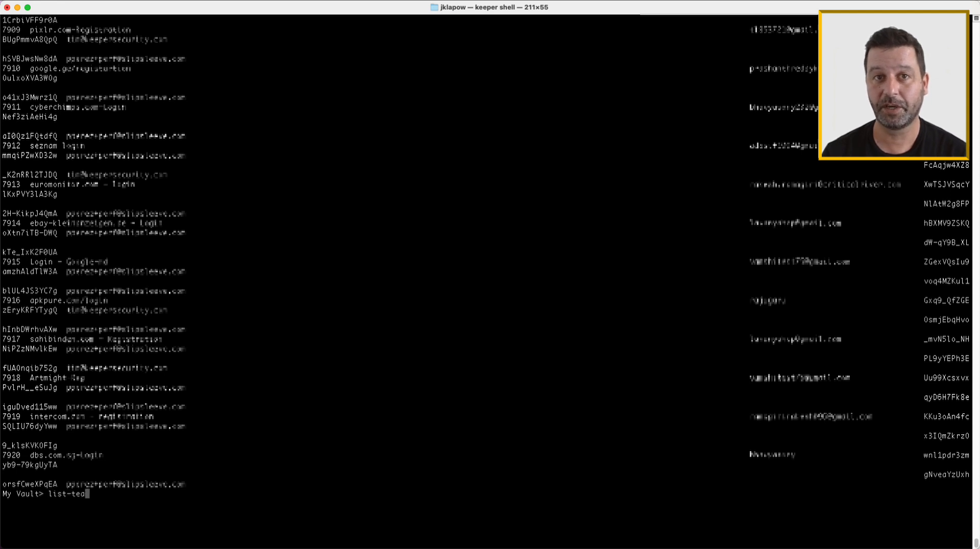